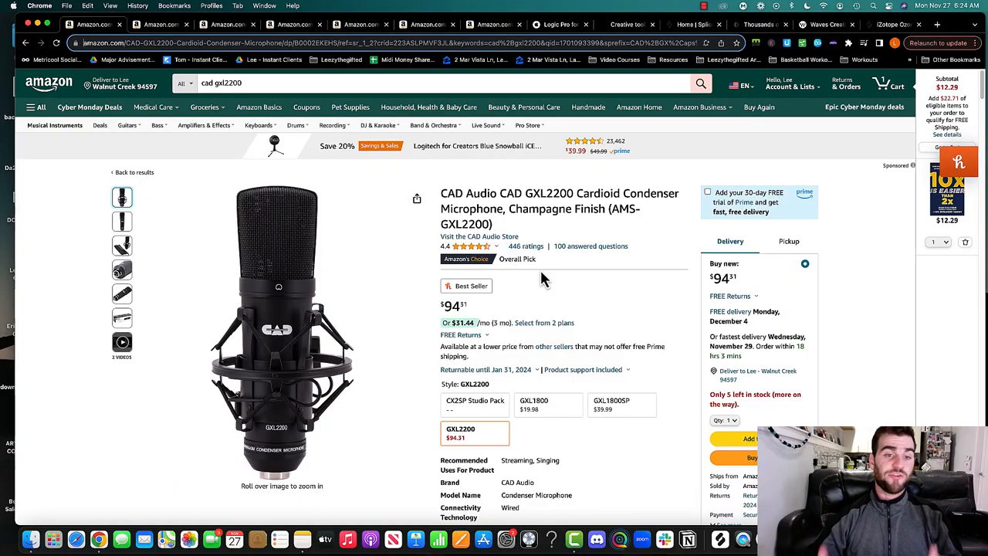
pyautogui.moveTo(531, 277)
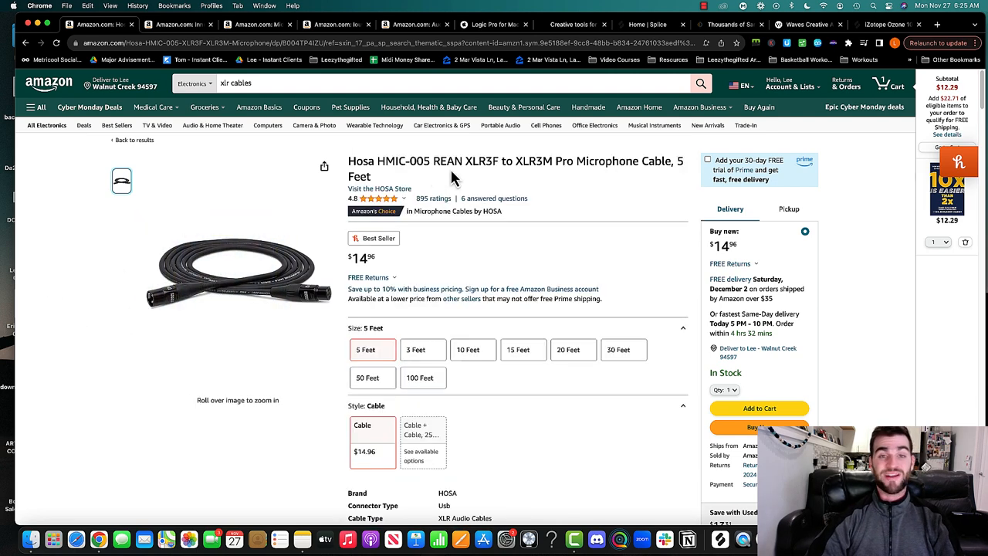
# - View the InnoGear adjustable mic stand listing and its image, then the LILALIWA pop filter listing
pyautogui.click(423, 349)
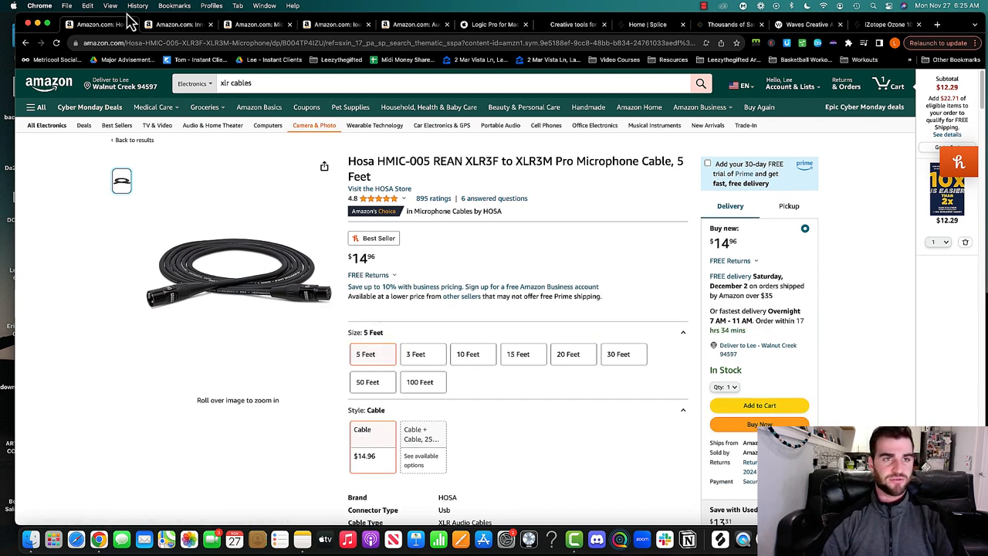
pyautogui.click(373, 382)
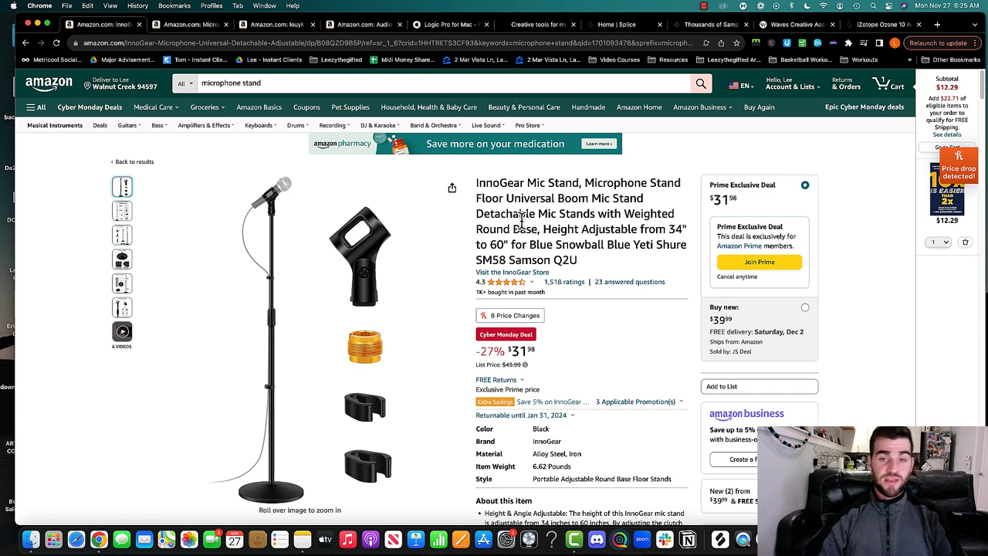
pyautogui.click(121, 234)
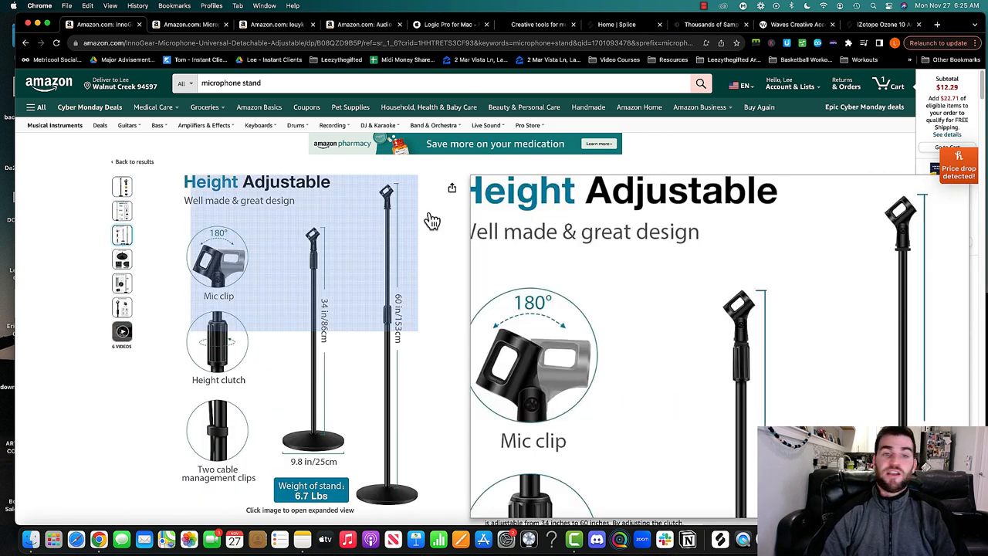
pyautogui.click(122, 187)
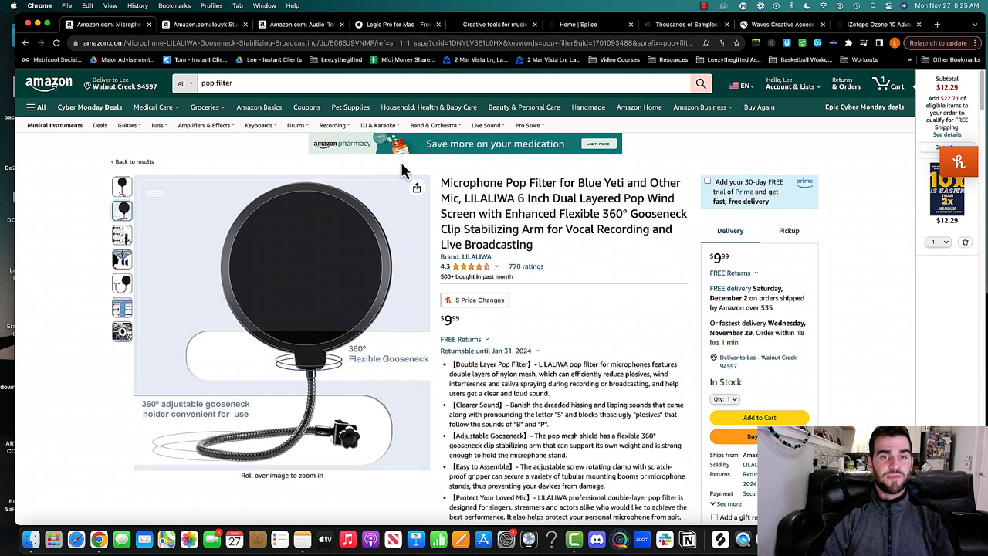
pyautogui.moveTo(518, 231)
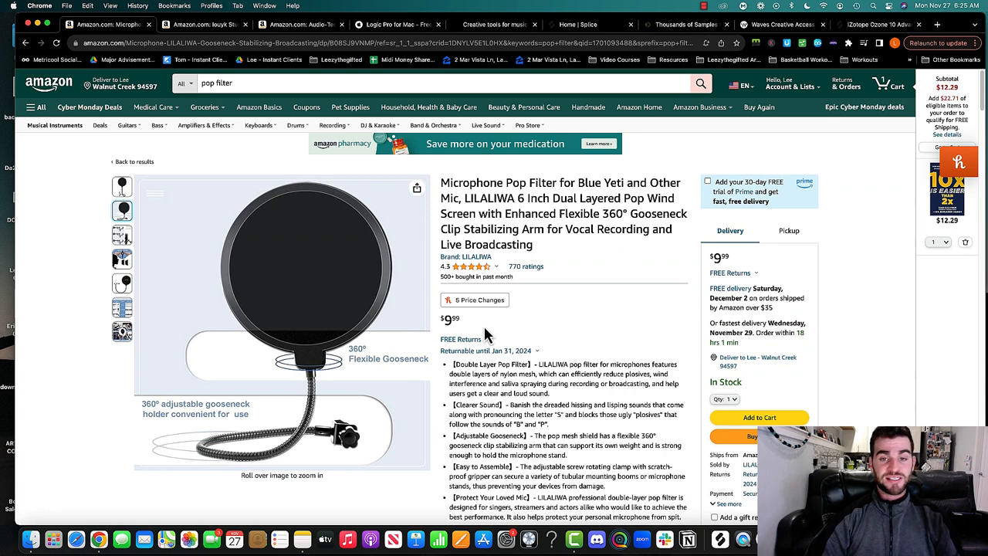
pyautogui.moveTo(341, 198)
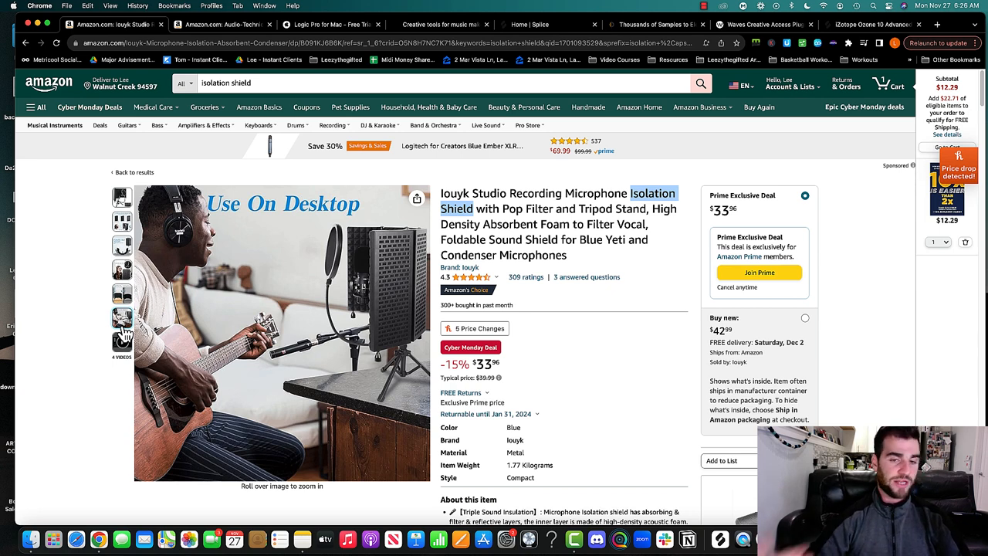
# - Search Amazon for 'isolation shield' and browse the foam microphone shield results
pyautogui.click(318, 83)
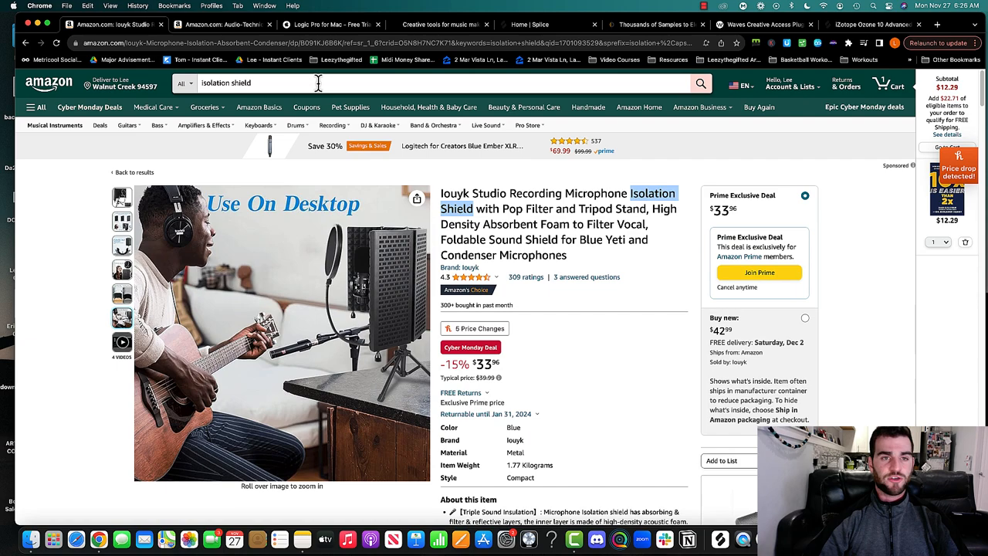
pyautogui.click(699, 83)
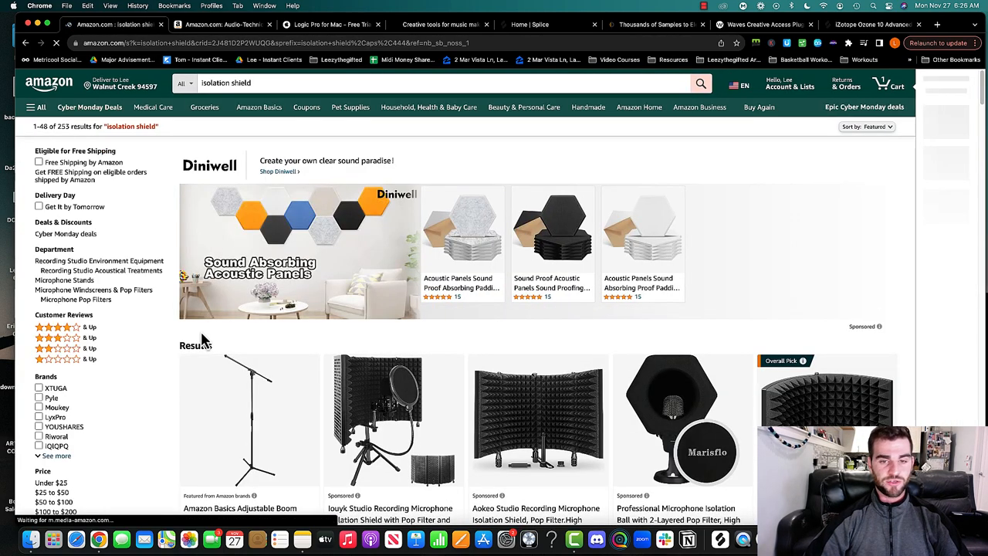
pyautogui.scroll(-3)
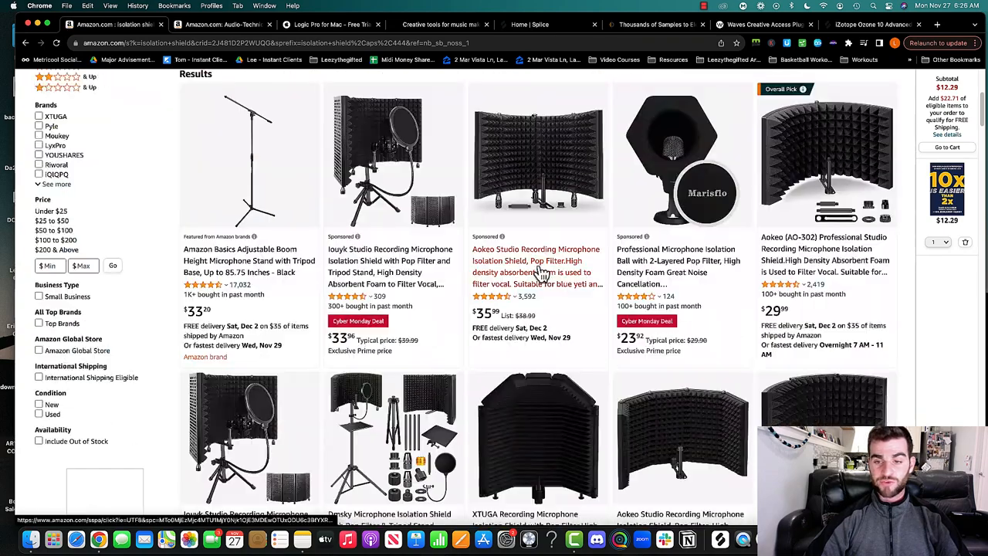
pyautogui.scroll(-3)
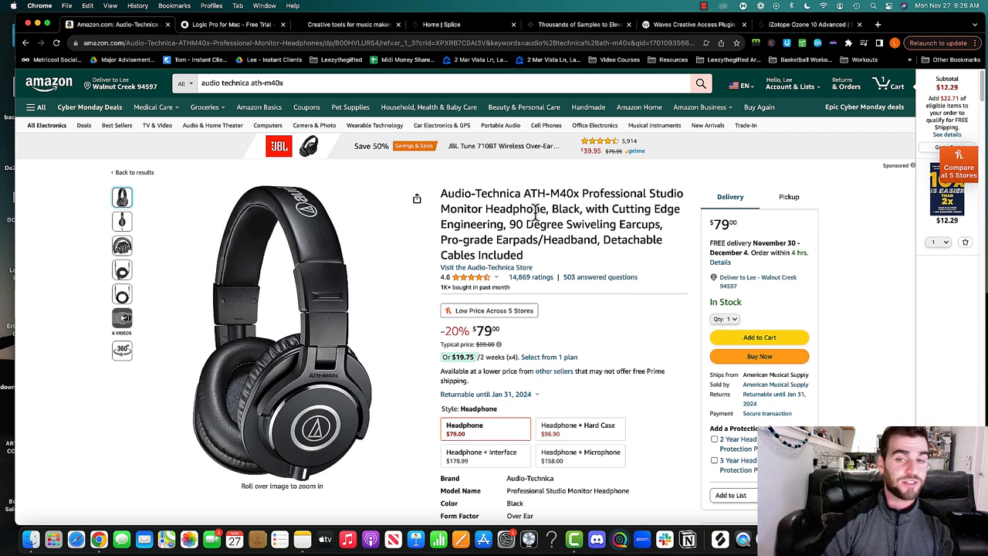
# - Highlight the Audio-Technica ATH-M40x model name on its $79.00 headphone listing
pyautogui.doubleClick(478, 193)
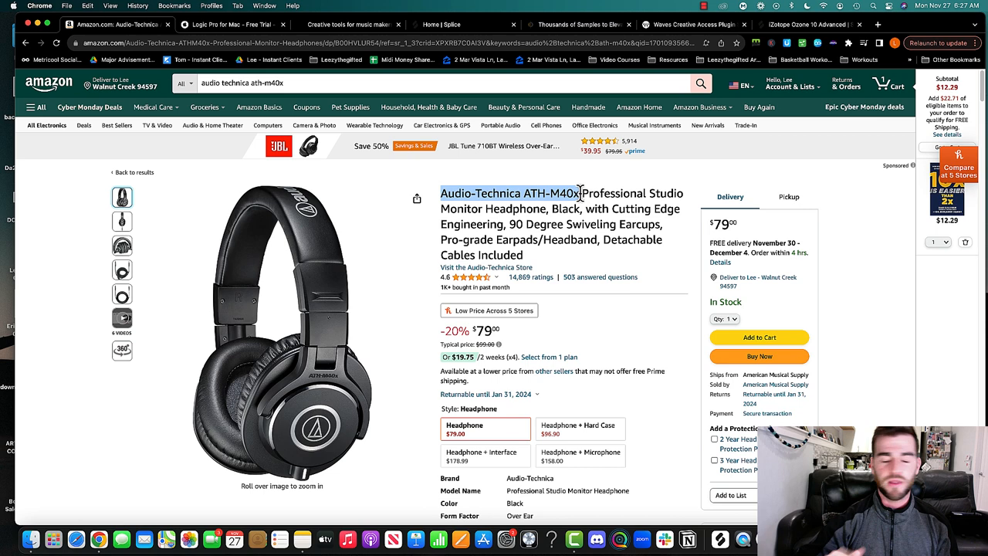
pyautogui.moveTo(540, 309)
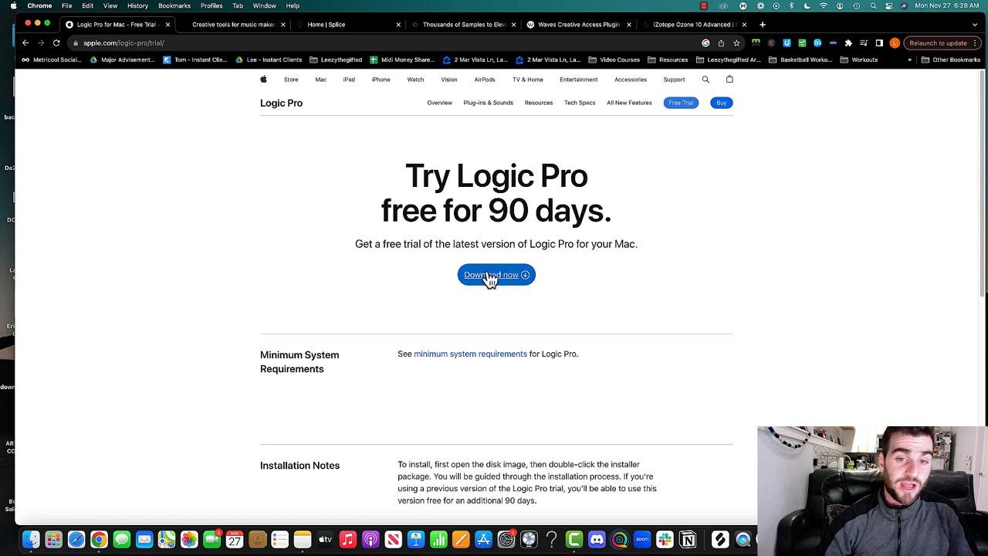
pyautogui.moveTo(324, 275)
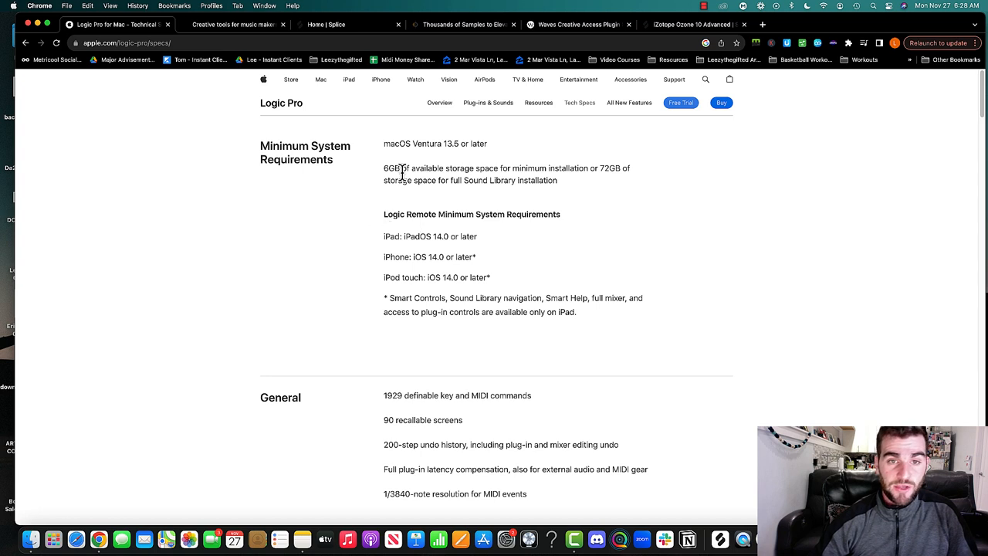
# - Highlight Logic Pro's 6GB minimum and 72GB full Sound Library storage requirements
pyautogui.moveTo(383, 168); pyautogui.dragTo(467, 169)
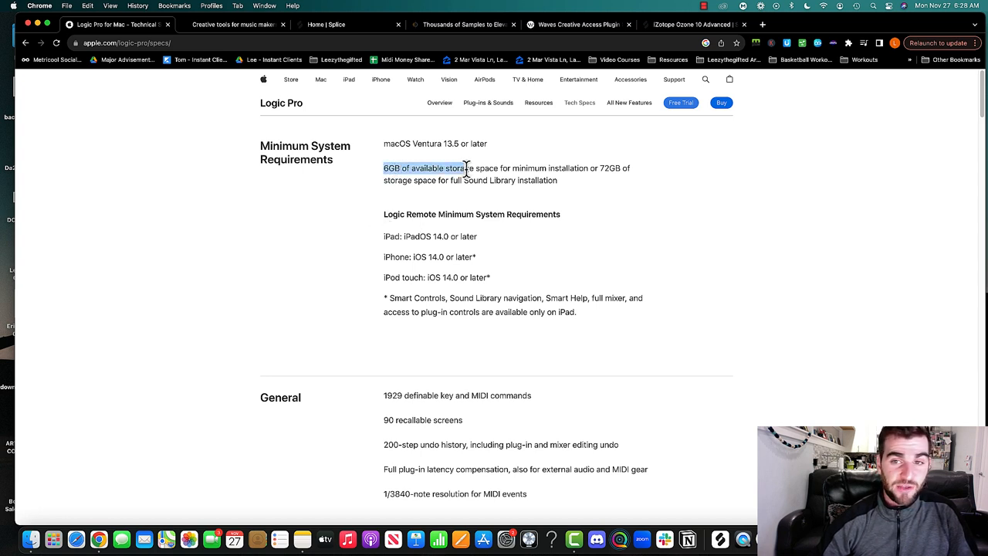
pyautogui.moveTo(463, 168); pyautogui.dragTo(423, 181)
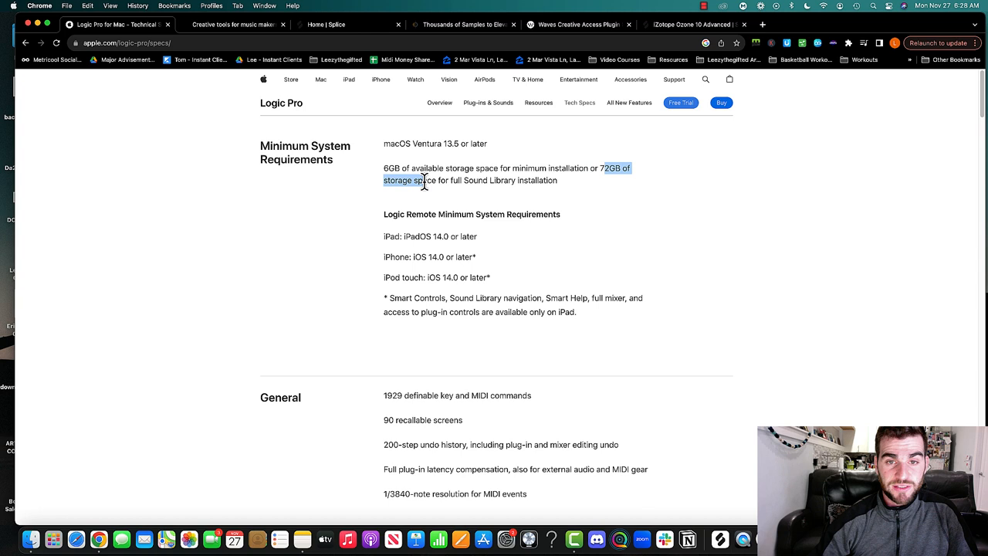
pyautogui.click(510, 173)
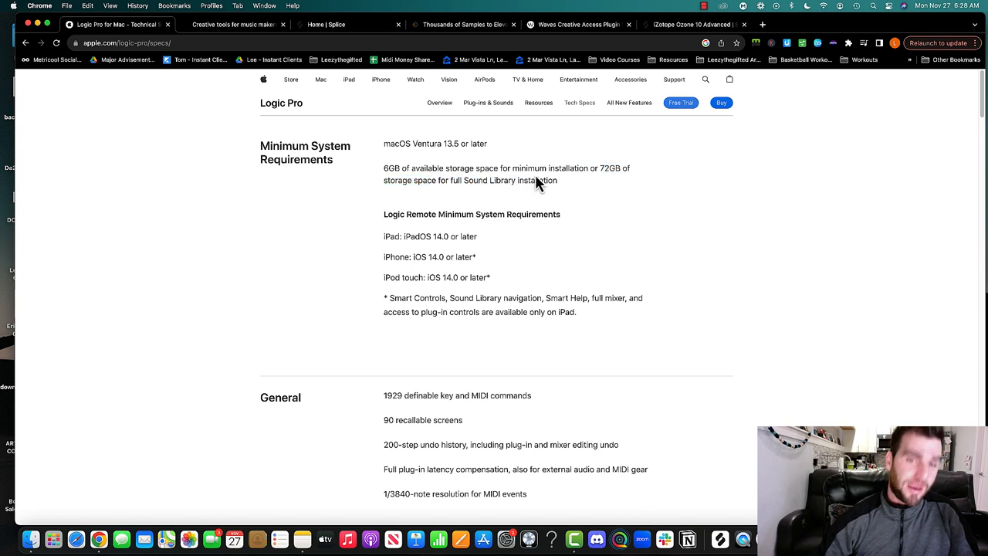
pyautogui.moveTo(537, 176)
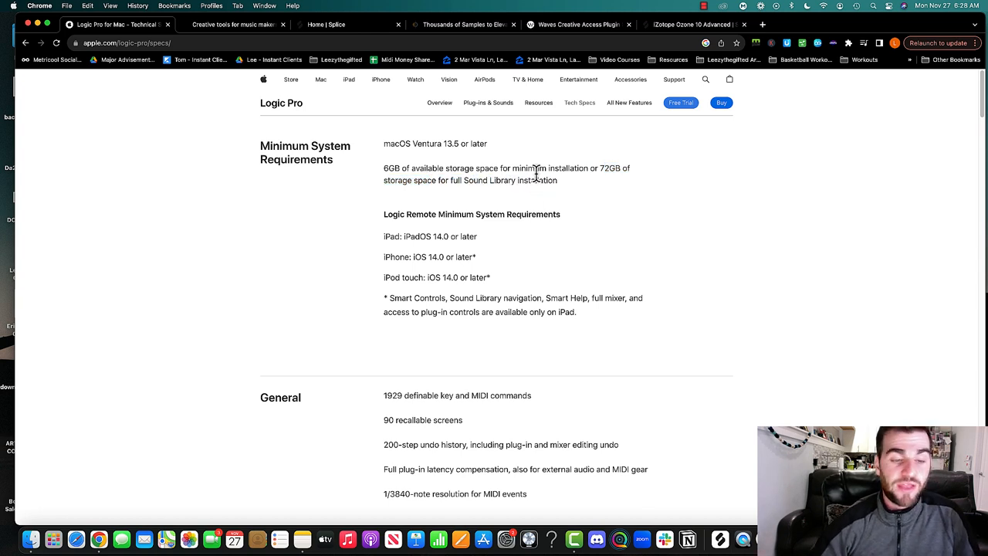
pyautogui.moveTo(383, 143); pyautogui.dragTo(558, 179)
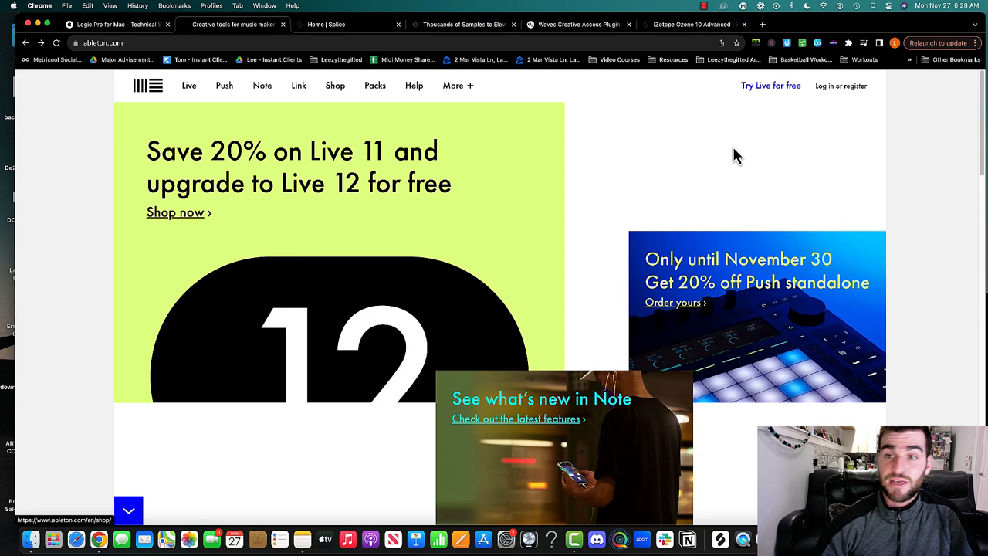
# - Go to Ableton's Try Live for free page and compare it against Logic Pro's requirements
pyautogui.click(769, 86)
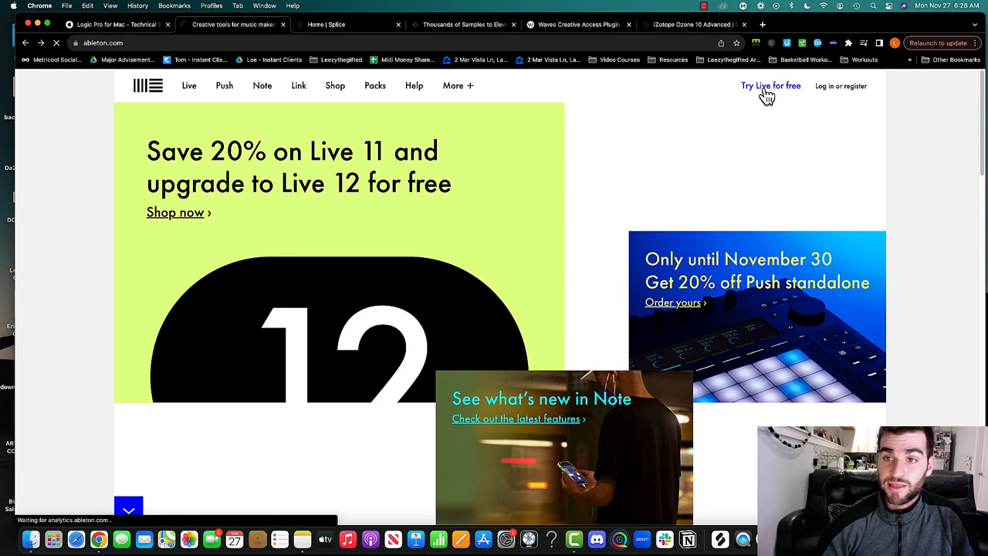
pyautogui.click(771, 86)
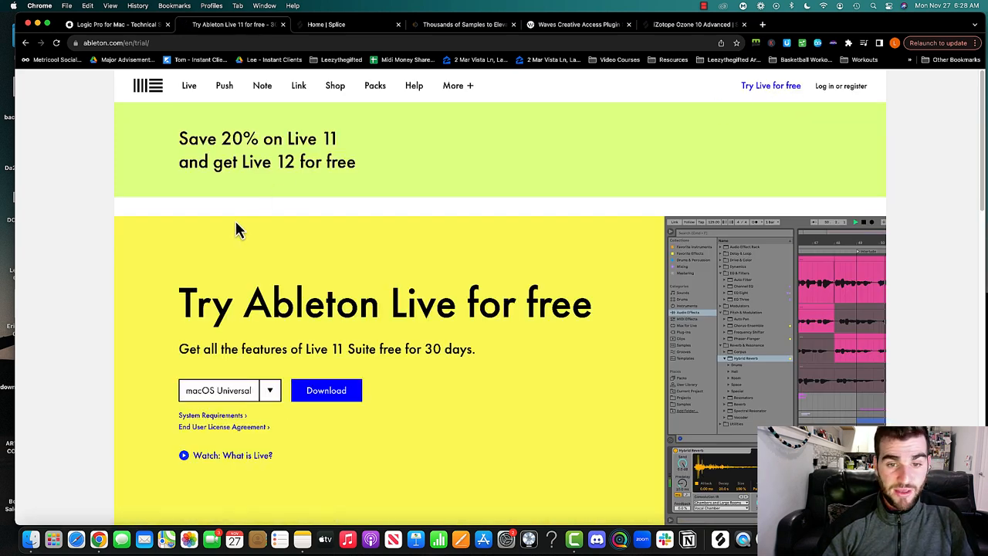
pyautogui.moveTo(244, 349); pyautogui.dragTo(475, 350)
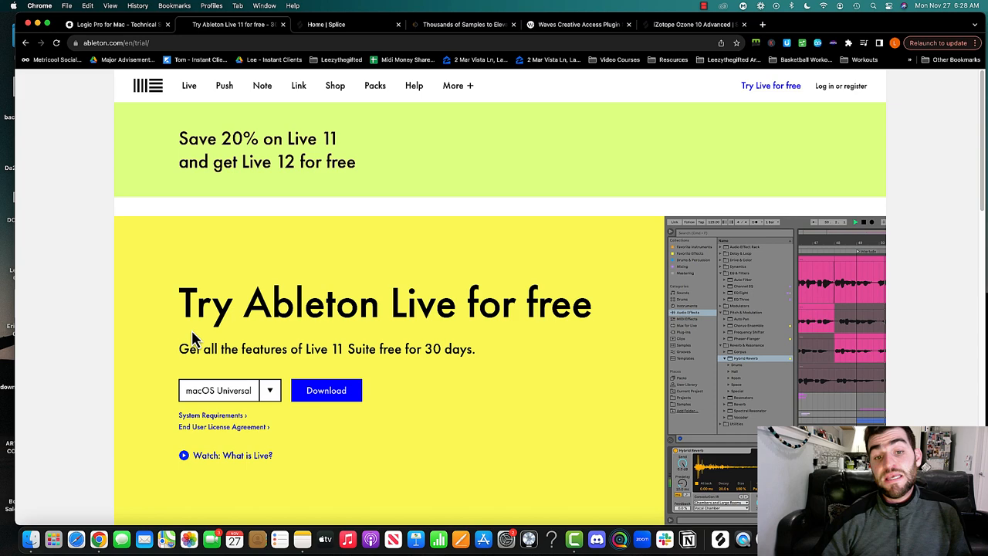
pyautogui.click(116, 25)
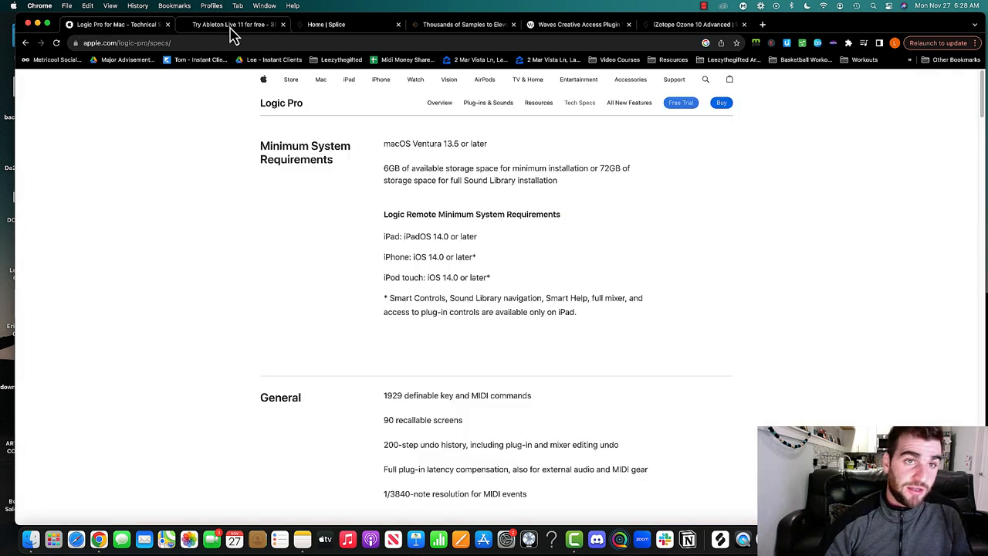
pyautogui.click(232, 24)
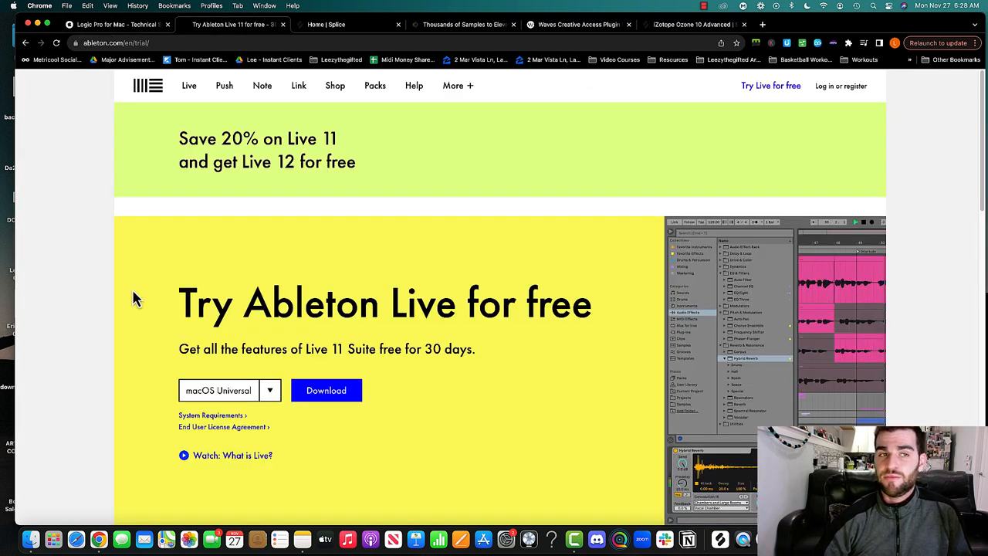
pyautogui.moveTo(278, 375)
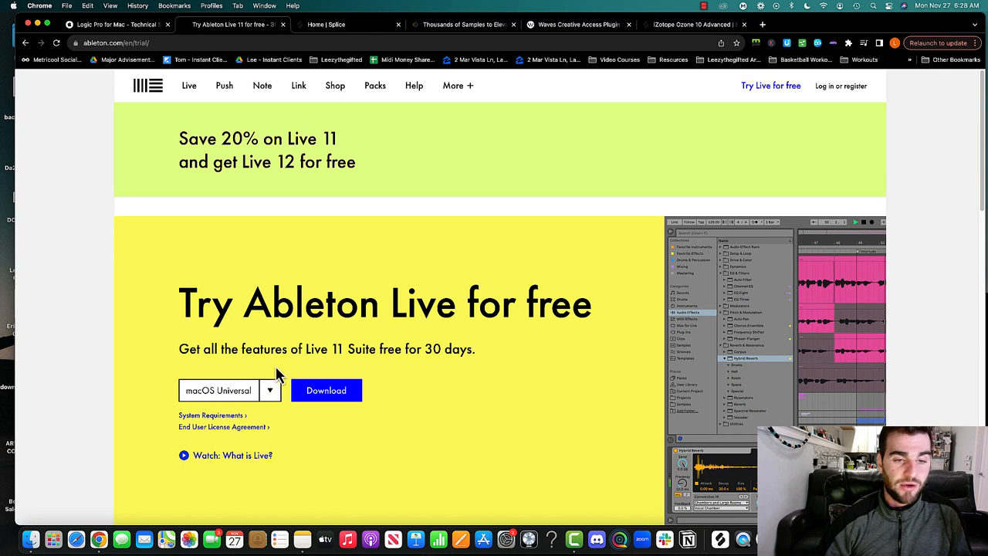
# - Check the trial download platforms, keeping macOS Universal for the 30-day Live 11 Suite trial
pyautogui.click(229, 389)
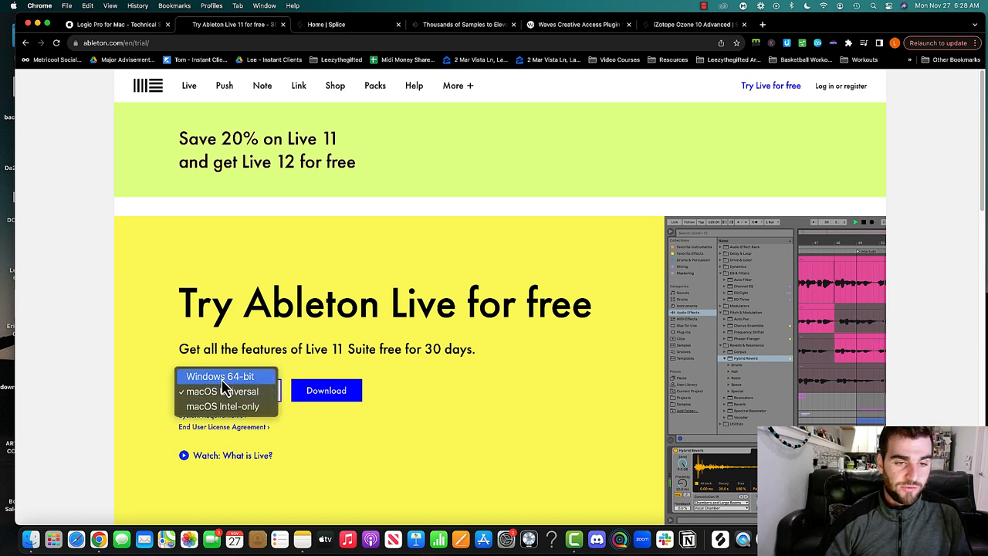
pyautogui.click(219, 392)
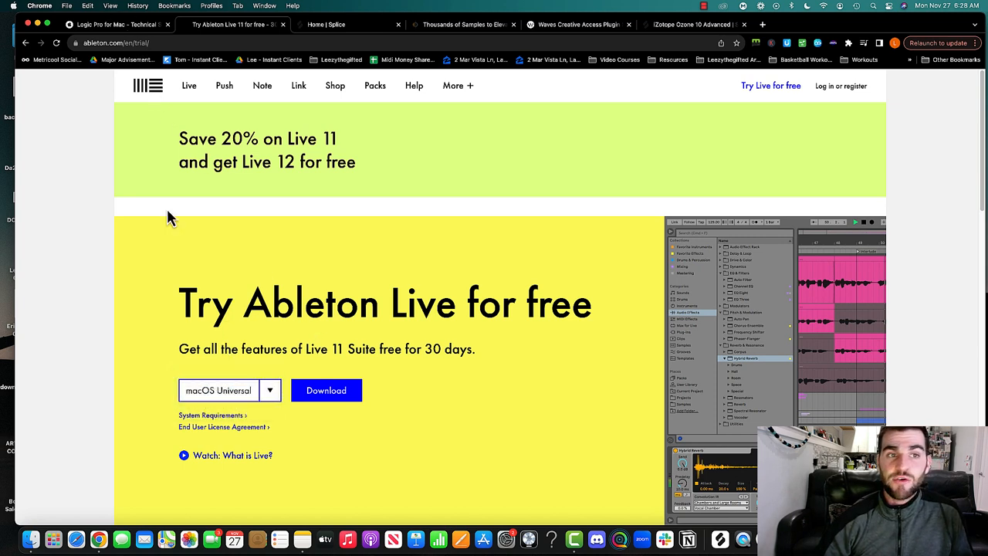
pyautogui.click(116, 24)
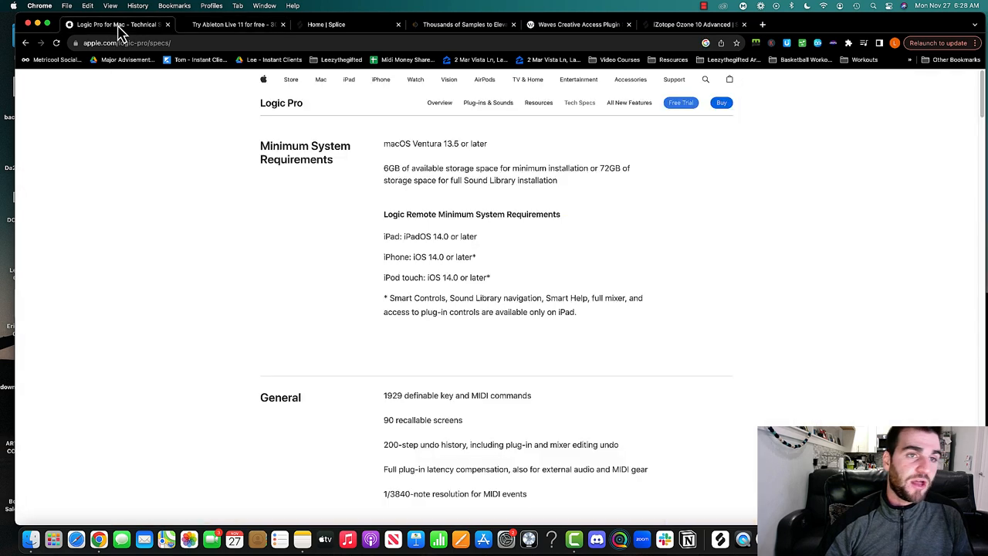
# - Move from the Ableton trial page to the Splice home page with rent-to-own plugins
pyautogui.click(231, 25)
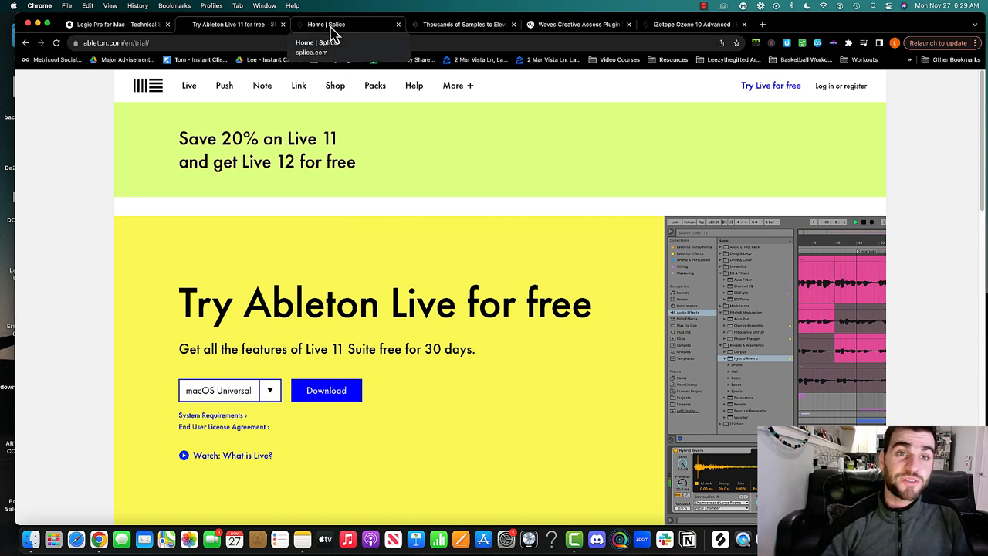
pyautogui.click(347, 25)
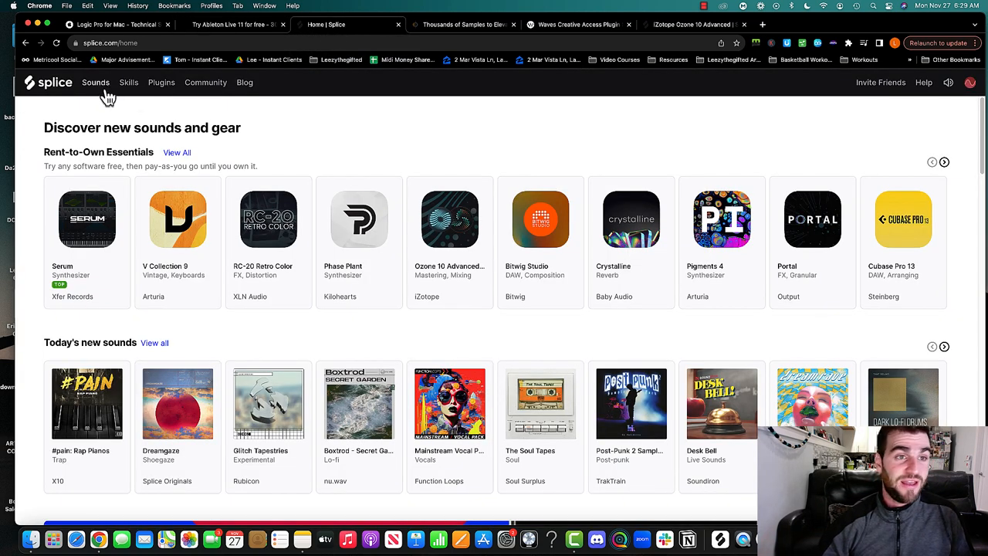
# - Browse the Splice Sounds catalogue and its featured sample packs
pyautogui.click(96, 84)
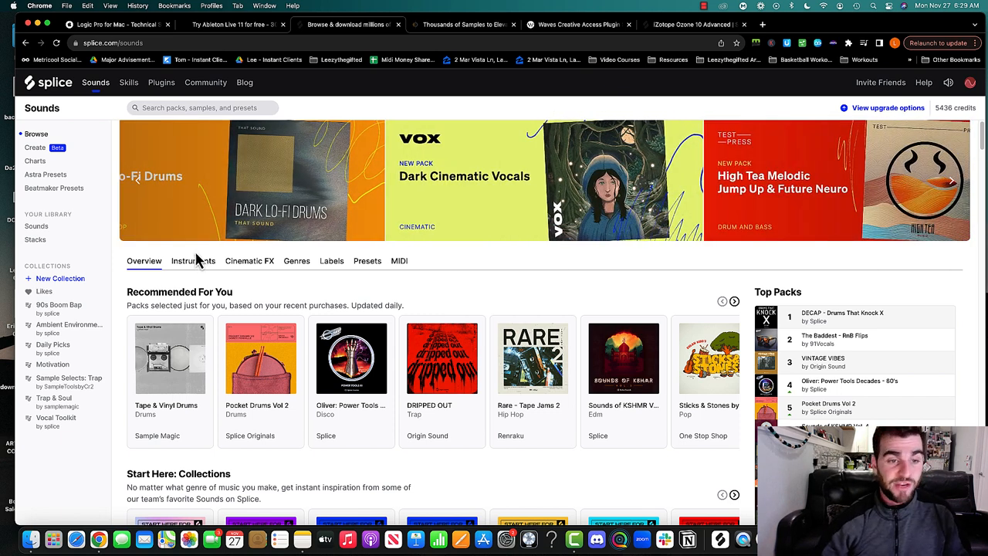
pyautogui.moveTo(517, 275)
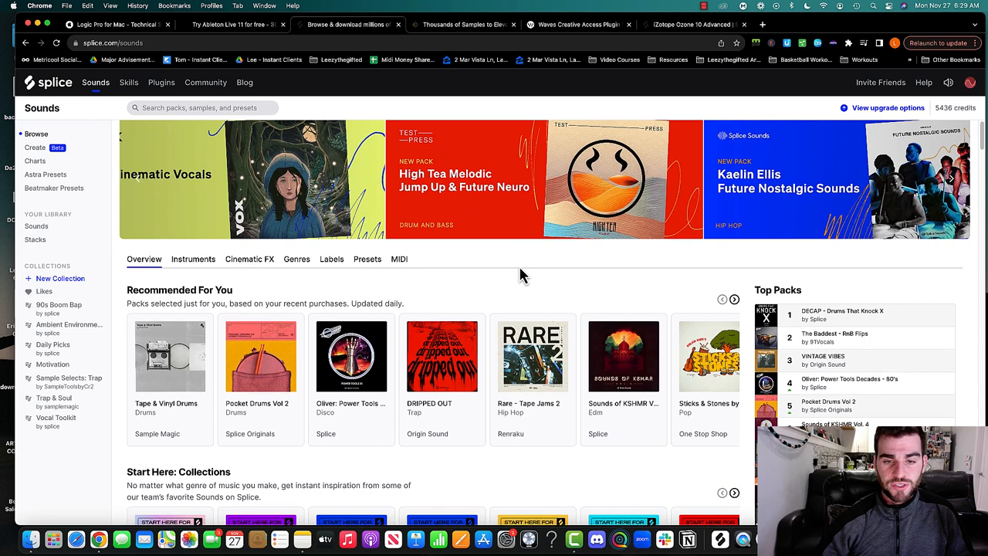
pyautogui.scroll(-3)
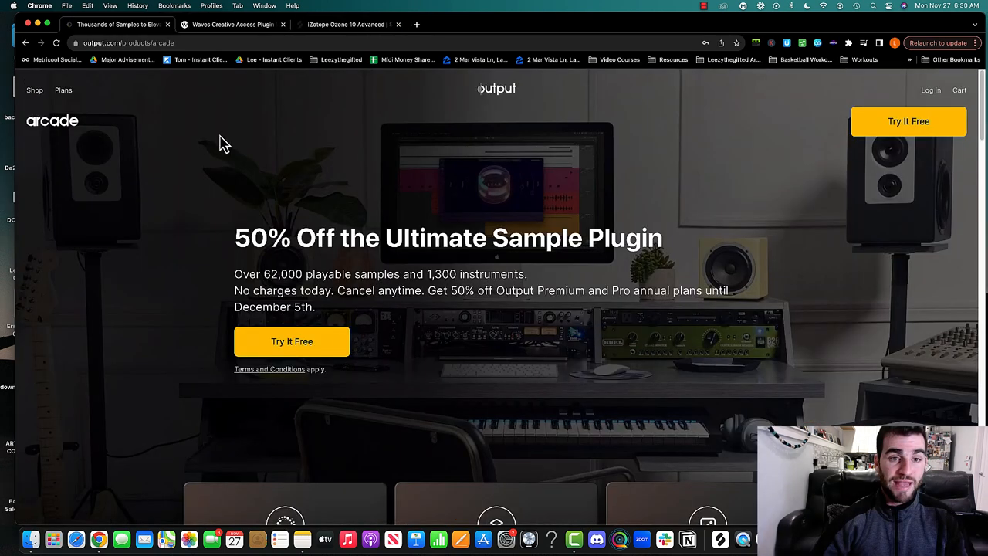
pyautogui.moveTo(910, 93)
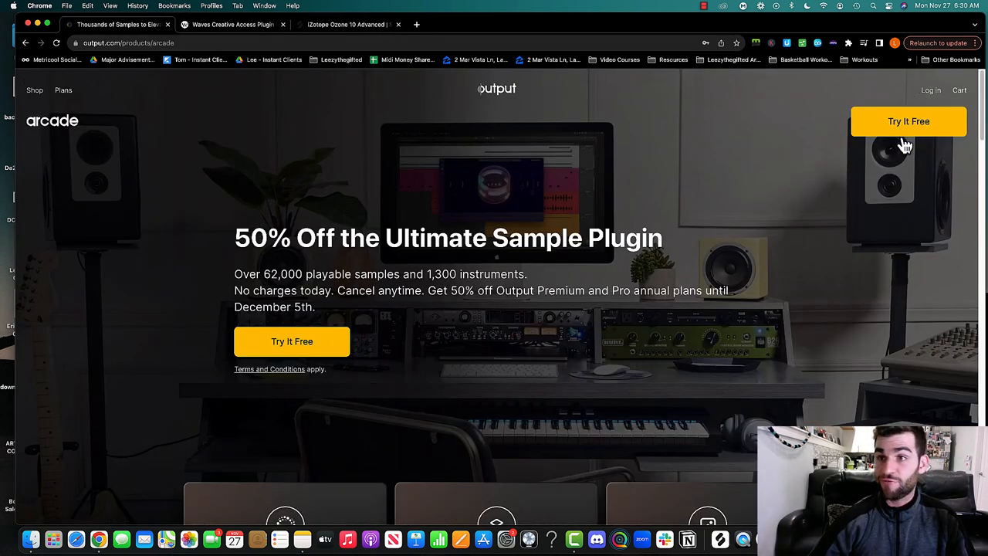
pyautogui.moveTo(553, 290)
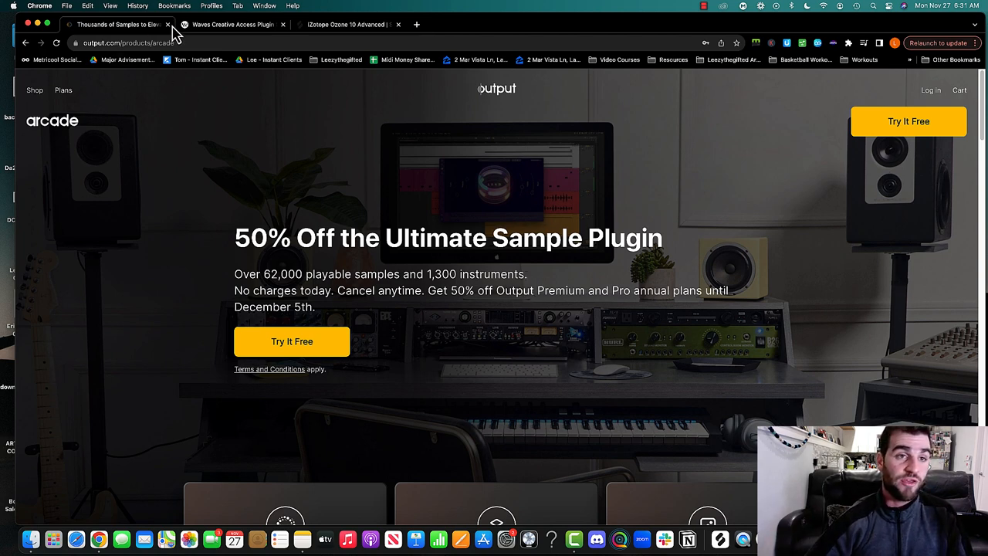
pyautogui.moveTo(118, 25)
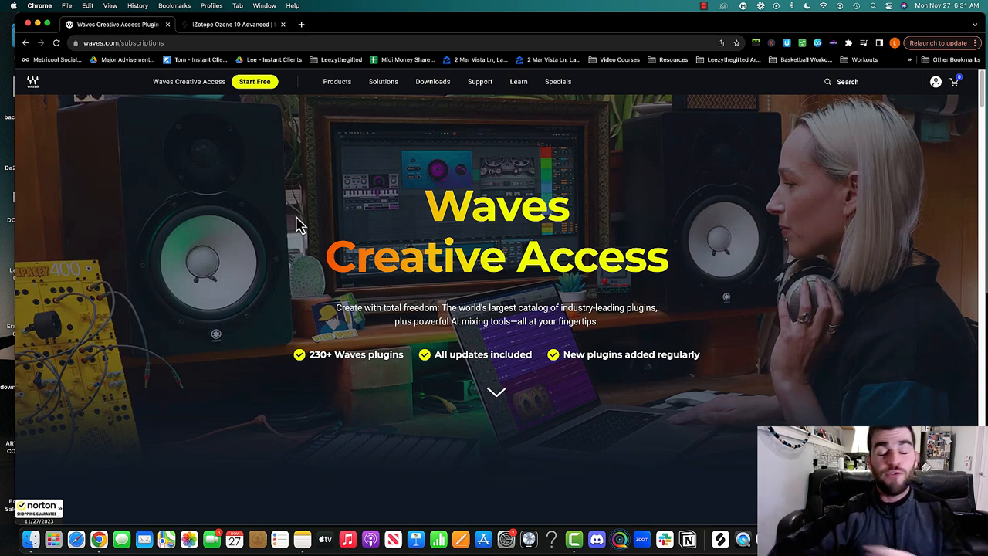
pyautogui.moveTo(319, 232)
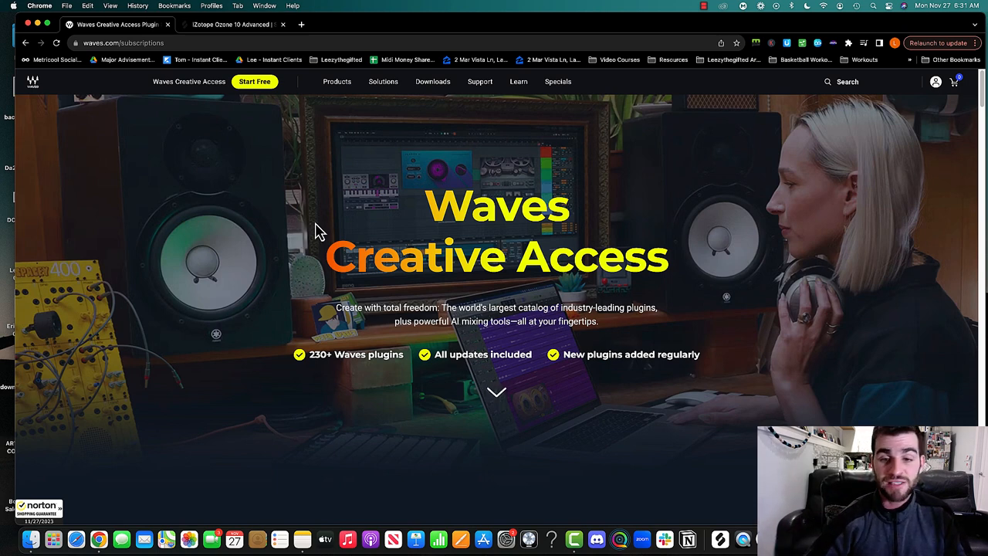
pyautogui.moveTo(234, 173)
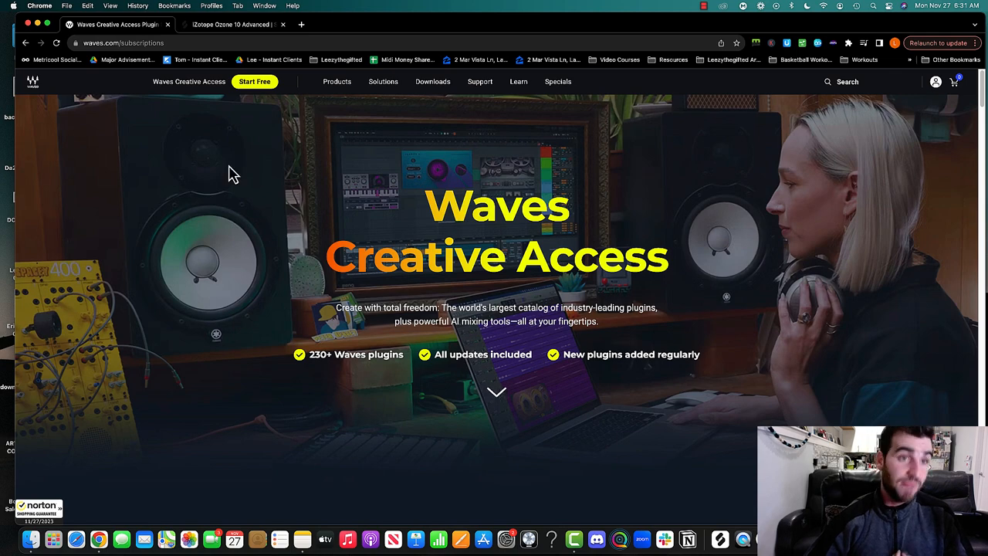
pyautogui.moveTo(575, 209)
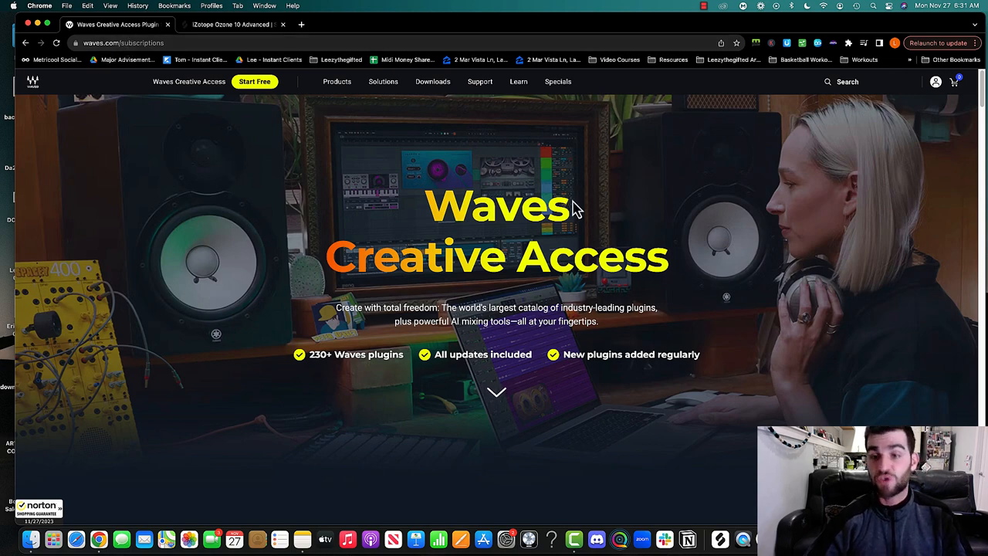
# - Compare Waves monthly and annual plan pricing, leaving Monthly: Essential $14.99, Ultimate $24.99
pyautogui.scroll(-3)
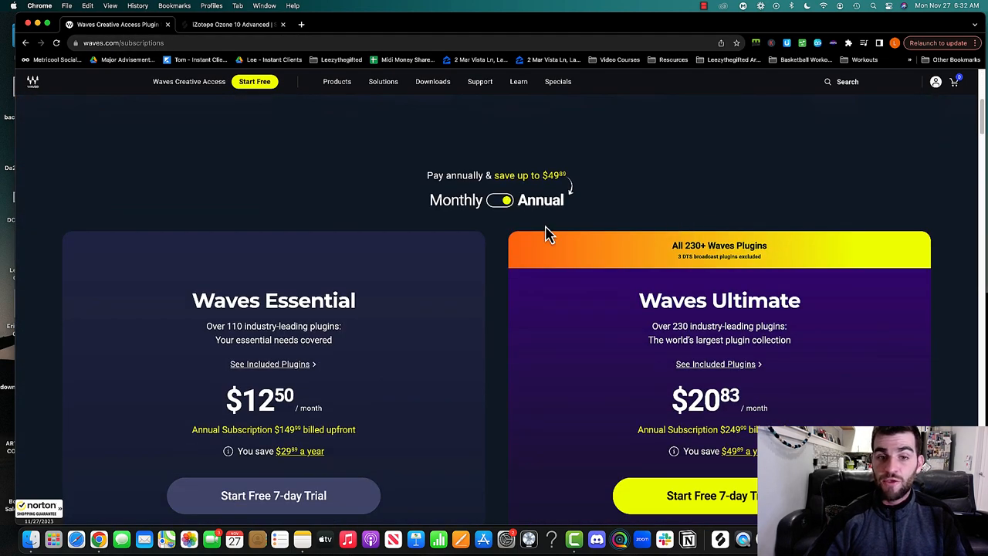
pyautogui.scroll(-3)
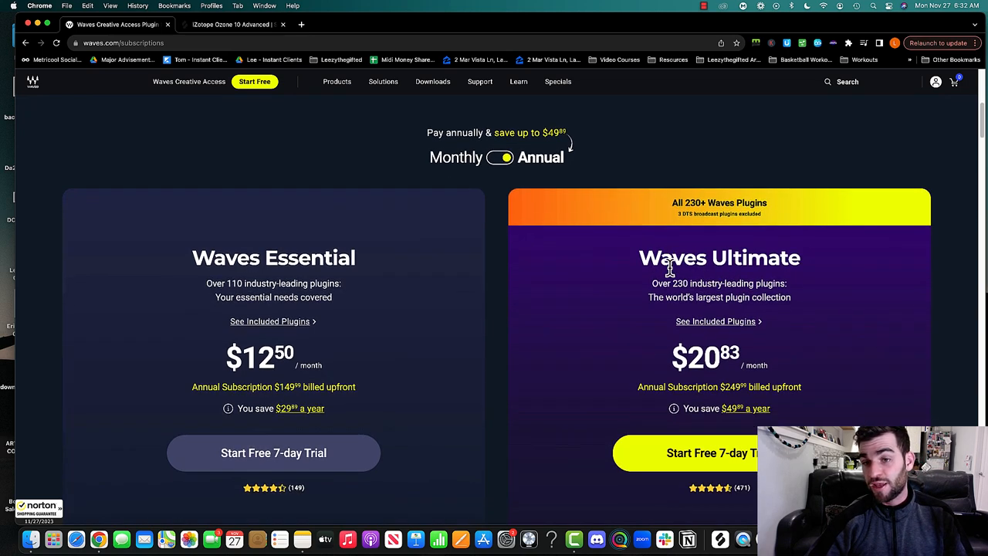
pyautogui.scroll(-3)
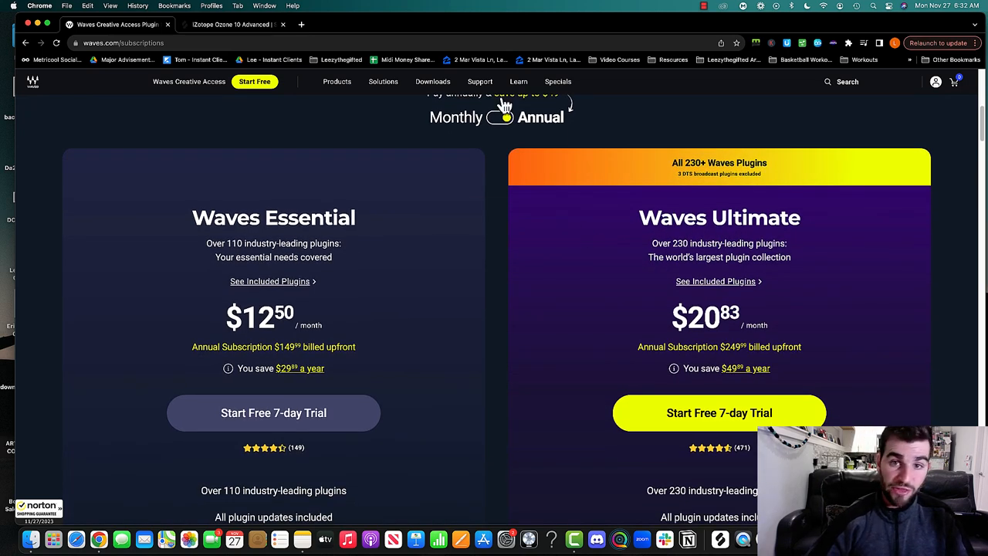
pyautogui.click(501, 117)
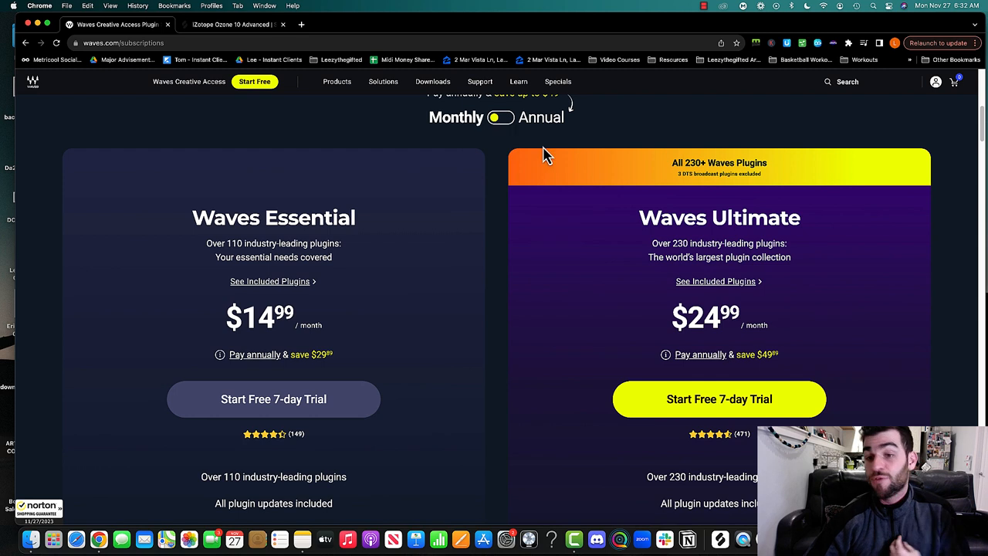
pyautogui.moveTo(718, 141)
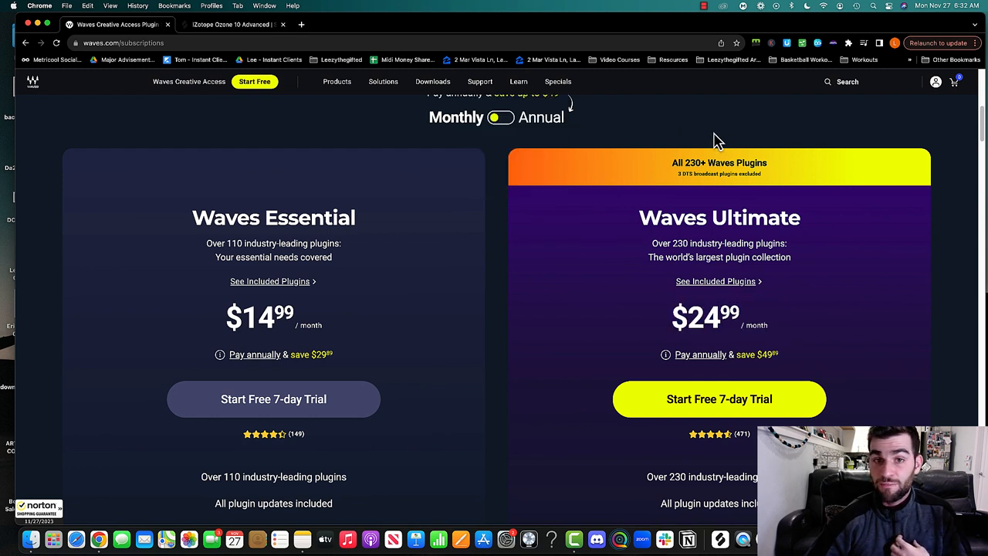
pyautogui.click(501, 117)
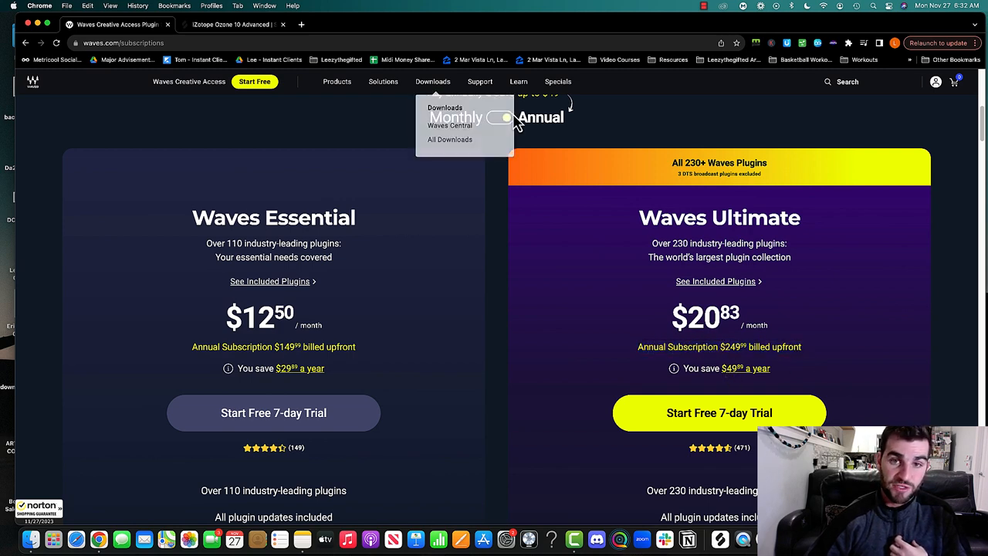
pyautogui.click(500, 118)
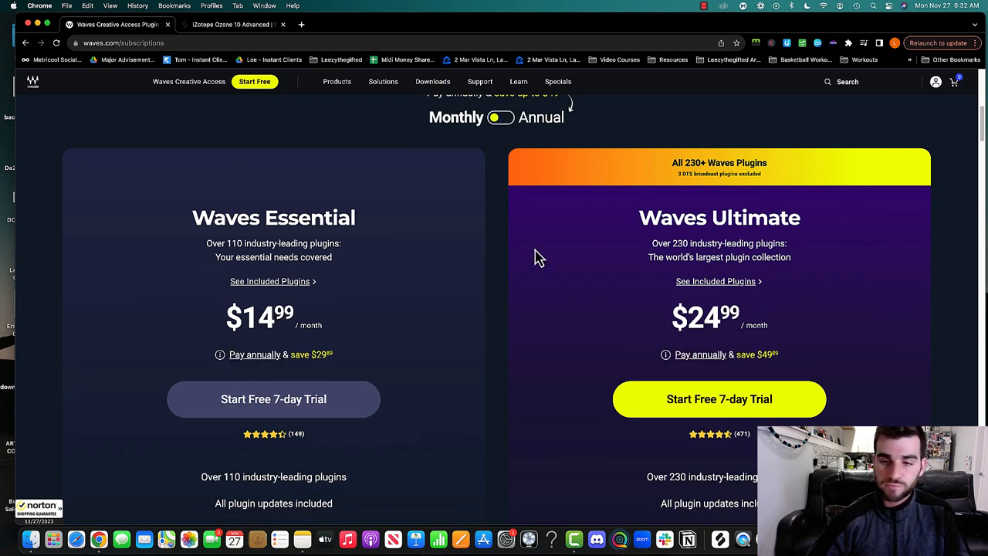
pyautogui.scroll(-3)
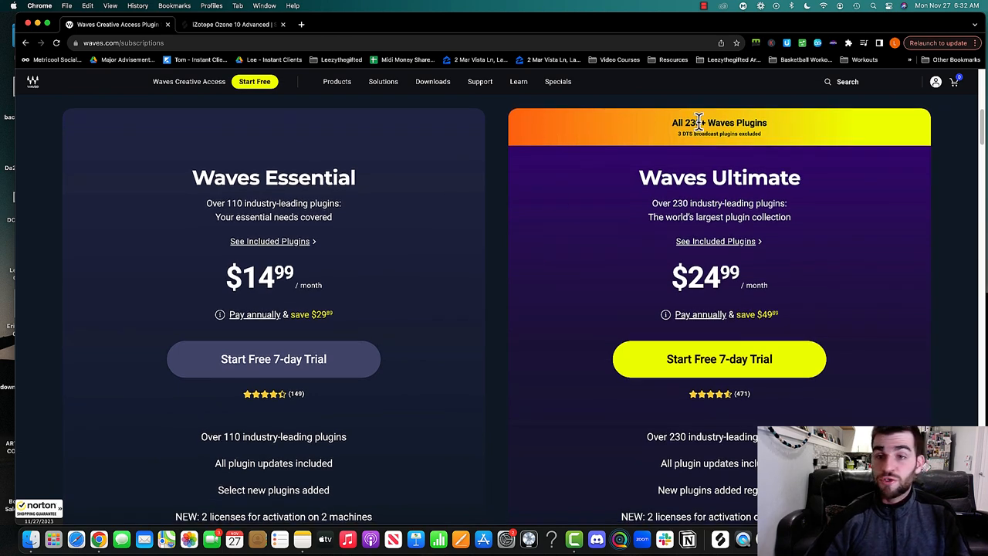
pyautogui.moveTo(538, 198)
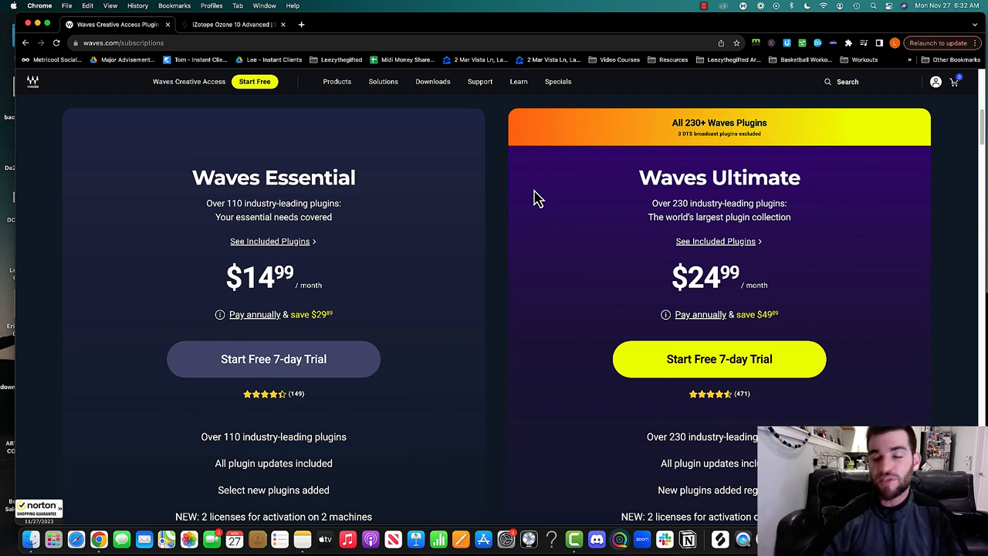
pyautogui.moveTo(778, 295)
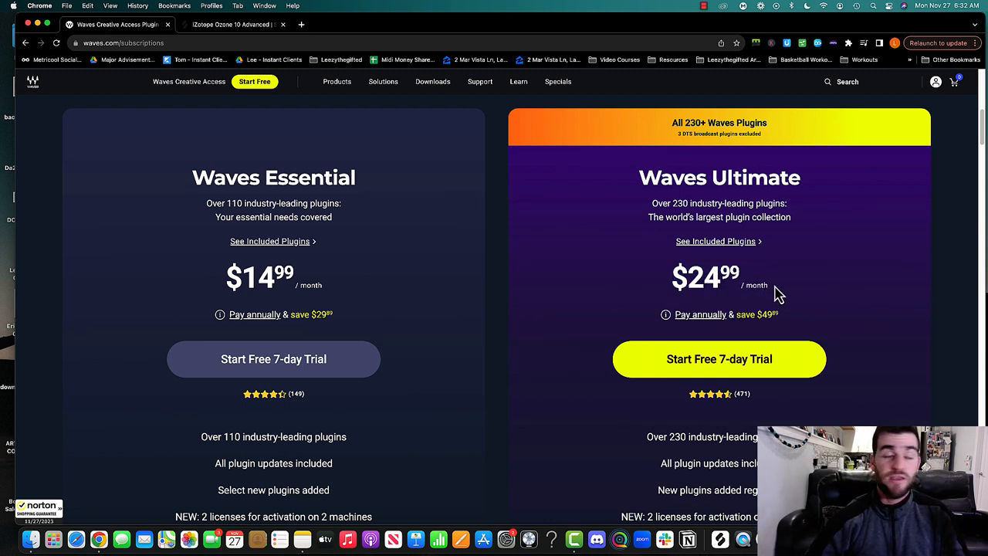
pyautogui.moveTo(604, 284)
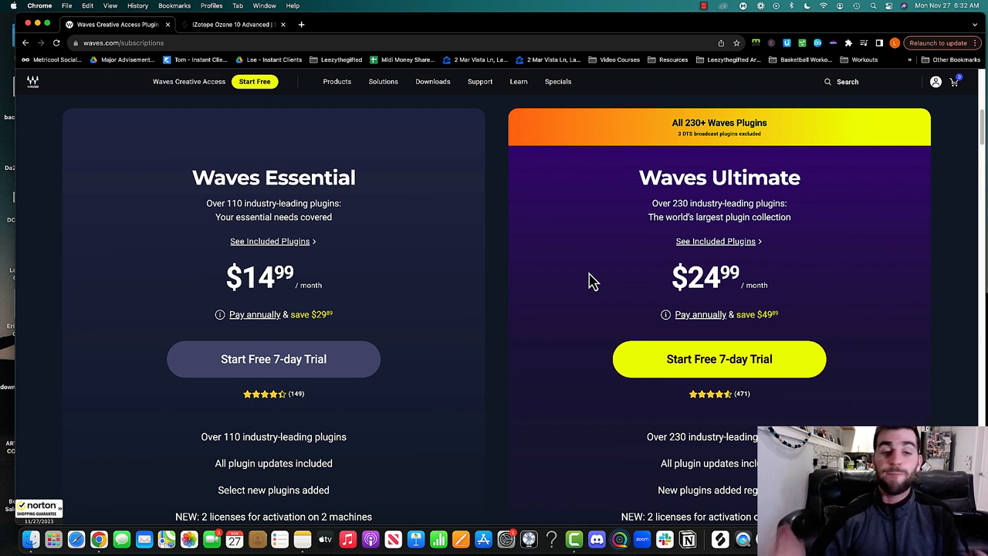
pyautogui.moveTo(504, 229)
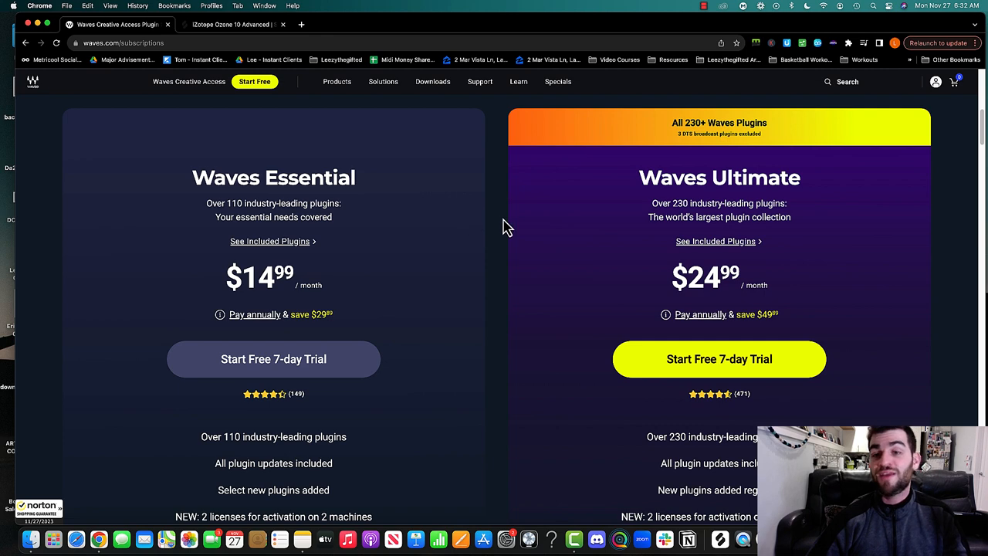
pyautogui.moveTo(496, 234)
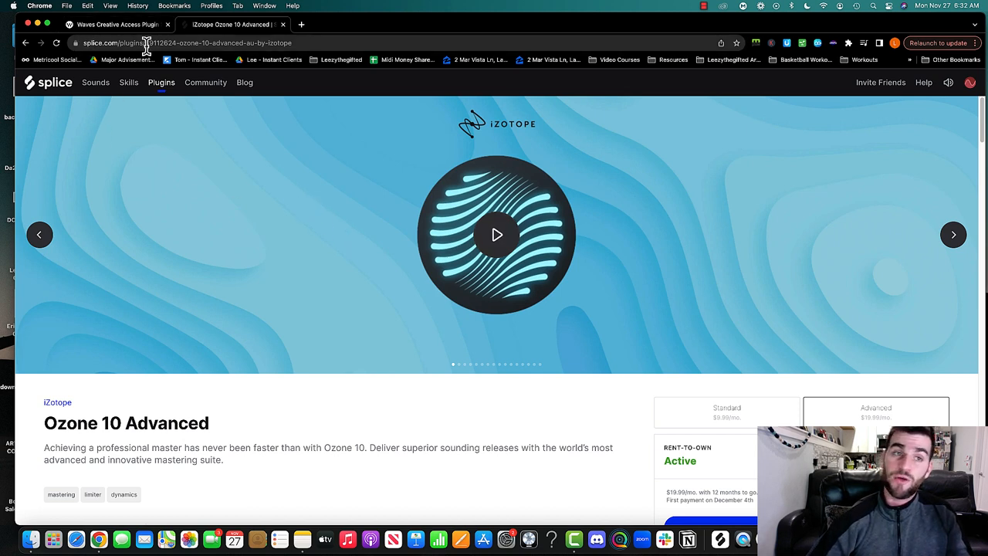
pyautogui.moveTo(151, 105)
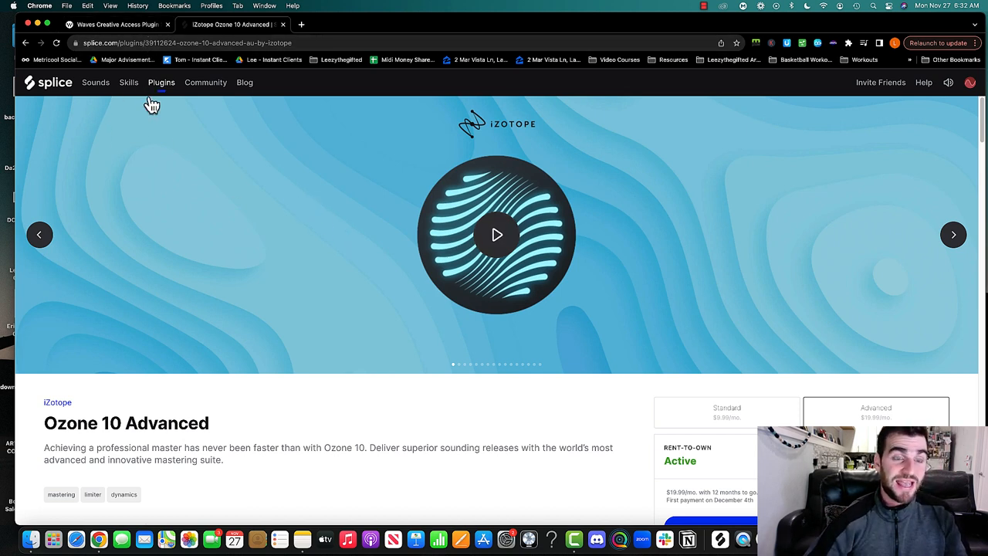
pyautogui.moveTo(201, 203)
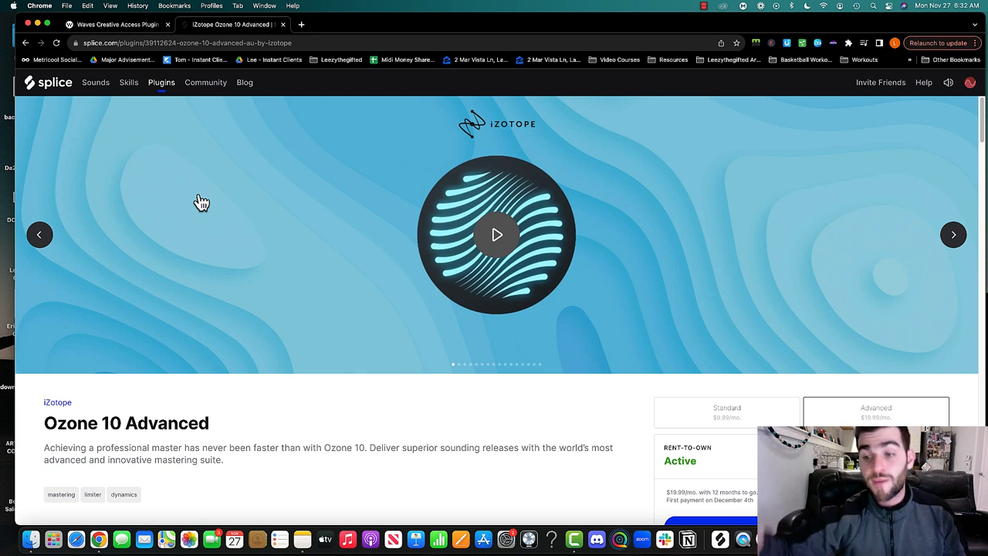